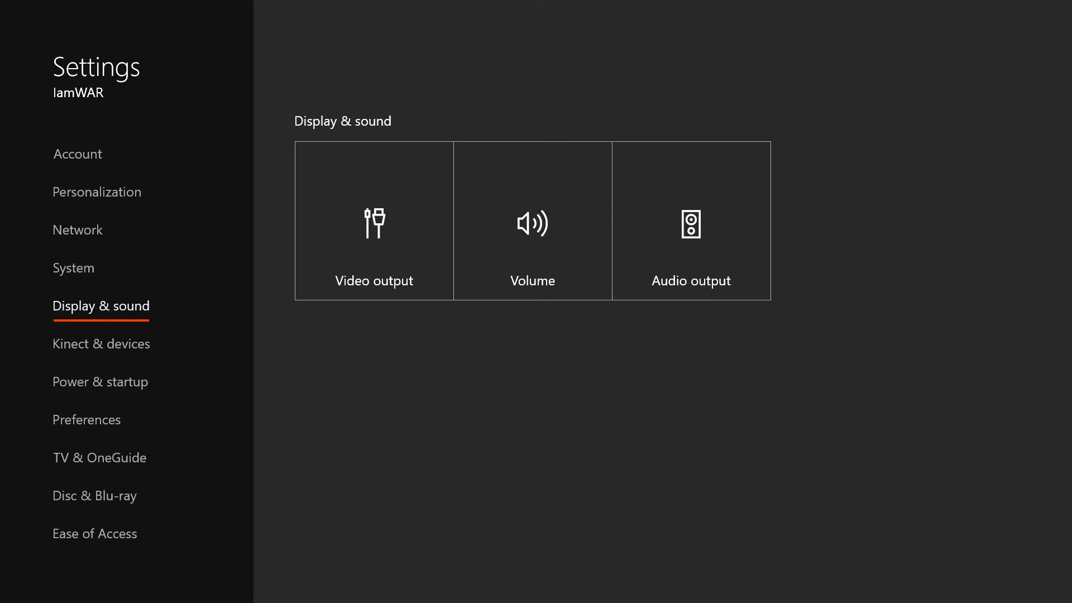
# Go into Audio output to reach the HDMI audio choices Off, Stereo uncompressed and Bitstream out.
pyautogui.click(690, 220)
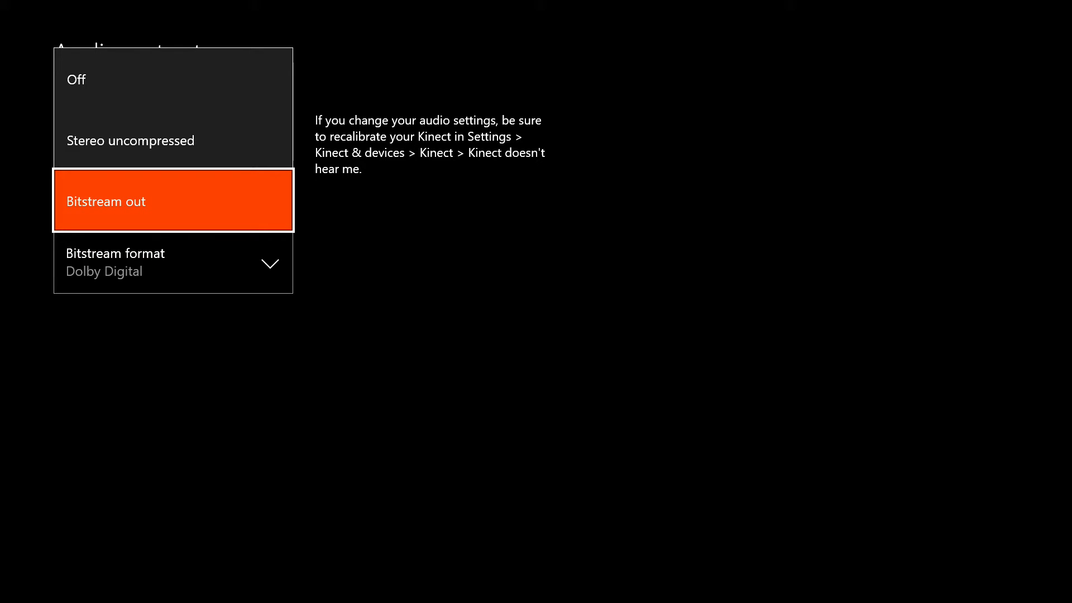